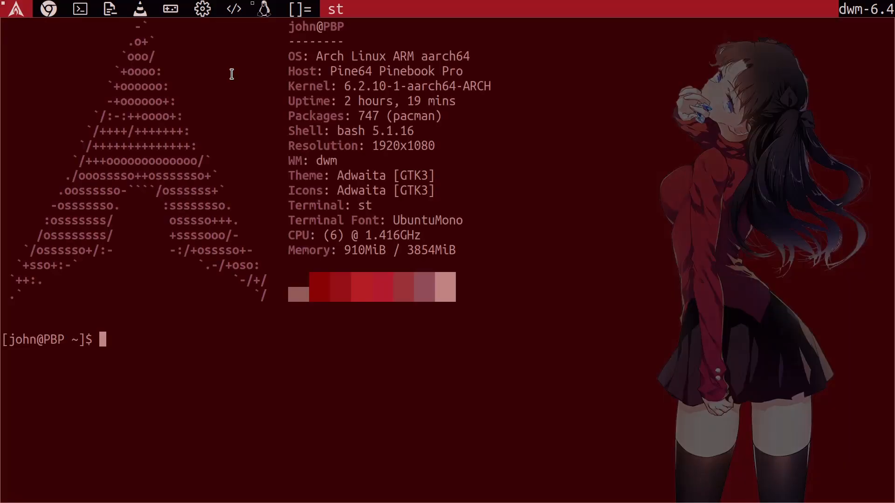
# Run startx and neofetch, list the xsessions files, and highlight names like mate.desktop.
pyautogui.write('startx')
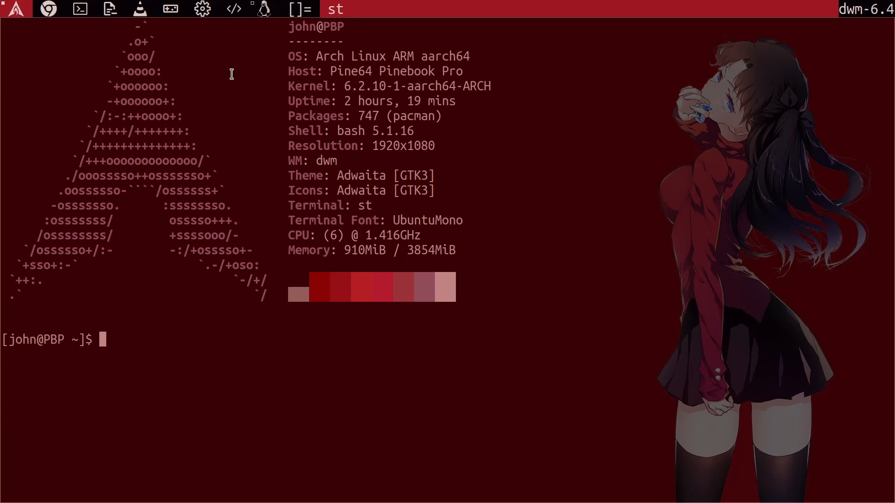
pyautogui.write('neofetch')
pyautogui.write('cd /usr/share/xsessions/')
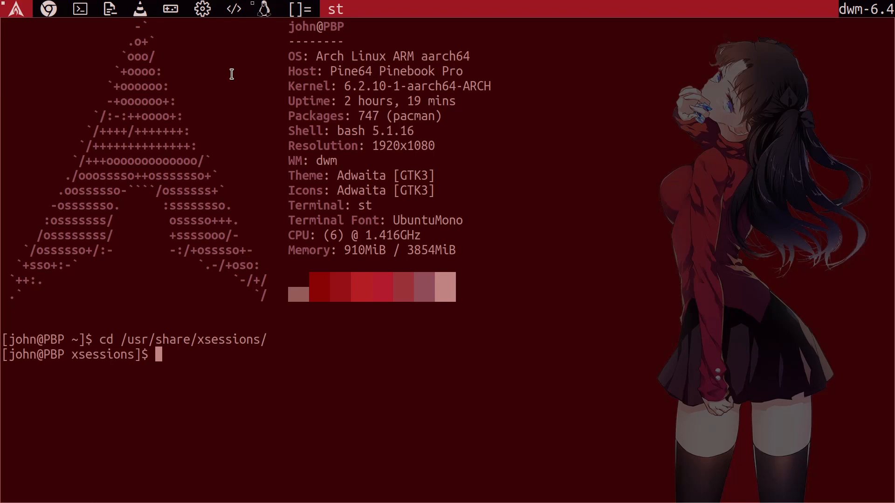
pyautogui.write('ls')
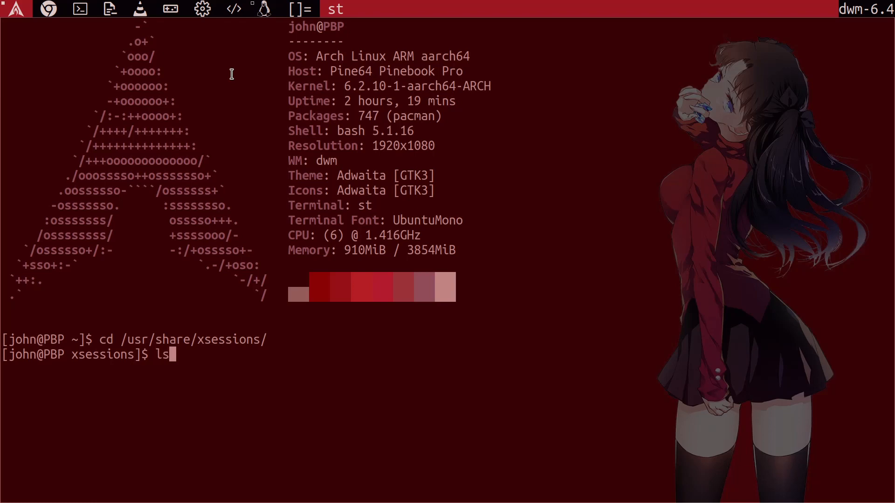
pyautogui.press('Return')
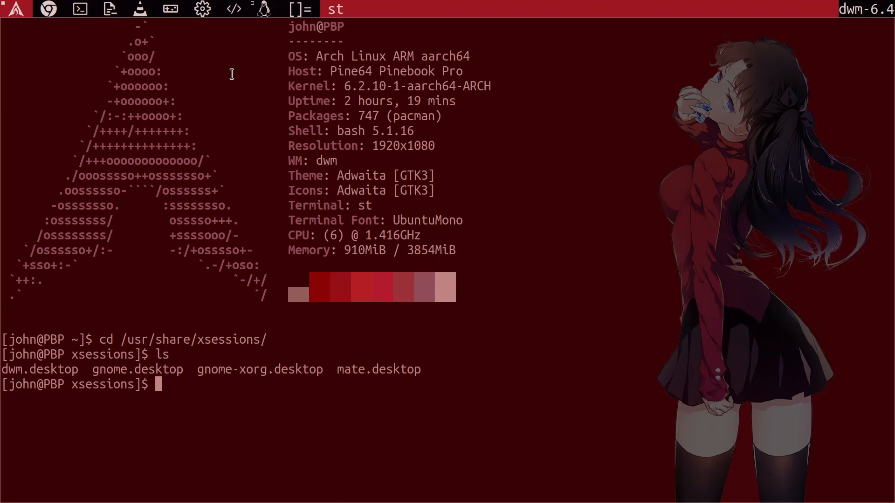
pyautogui.moveTo(45, 376)
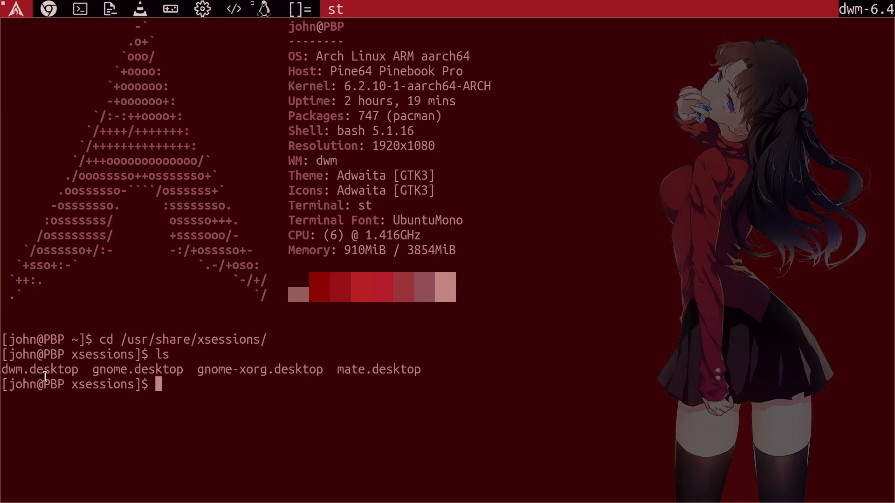
pyautogui.doubleClick(40, 369)
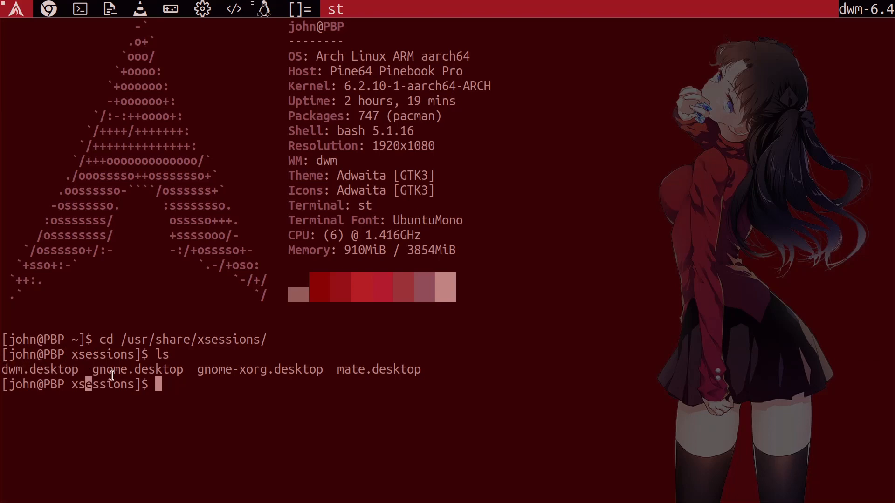
pyautogui.moveTo(91, 366)
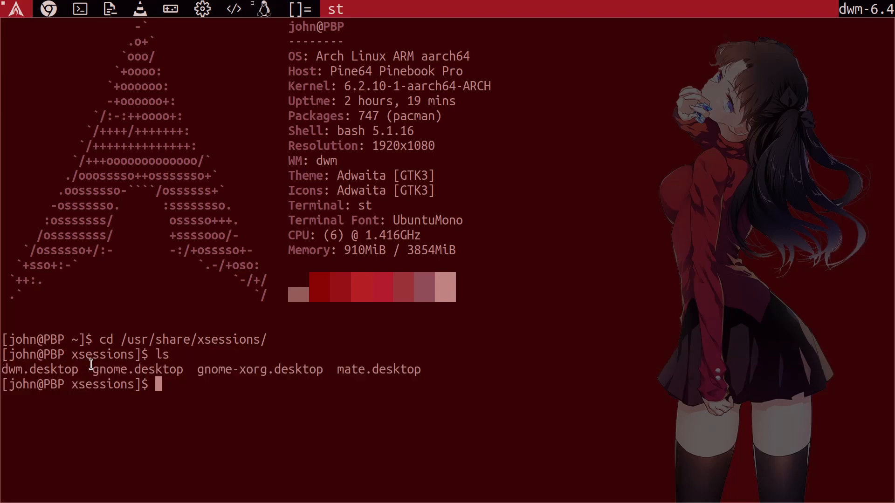
pyautogui.moveTo(88, 369); pyautogui.dragTo(321, 370)
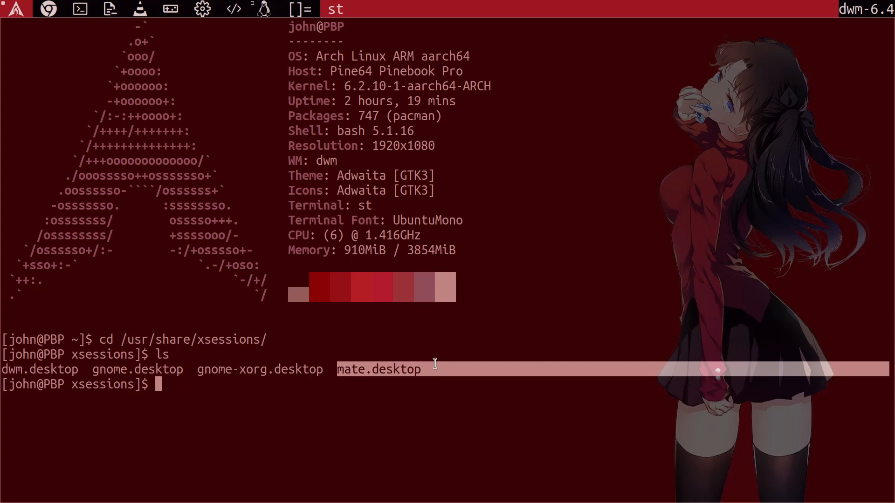
pyautogui.write('nano')
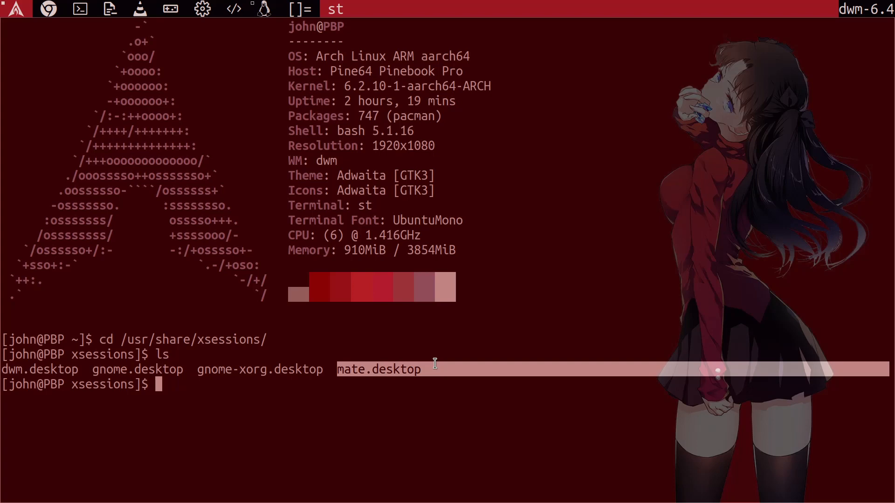
# Open dwm.desktop in nano, showing Exec pointing to /usr/local/bin/start_dwm.sh.
pyautogui.write('nano')
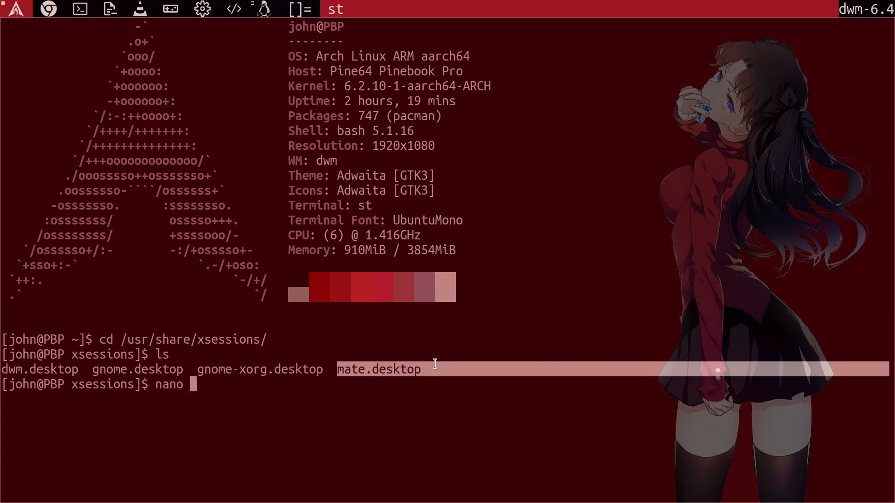
pyautogui.write('dwm.desktop')
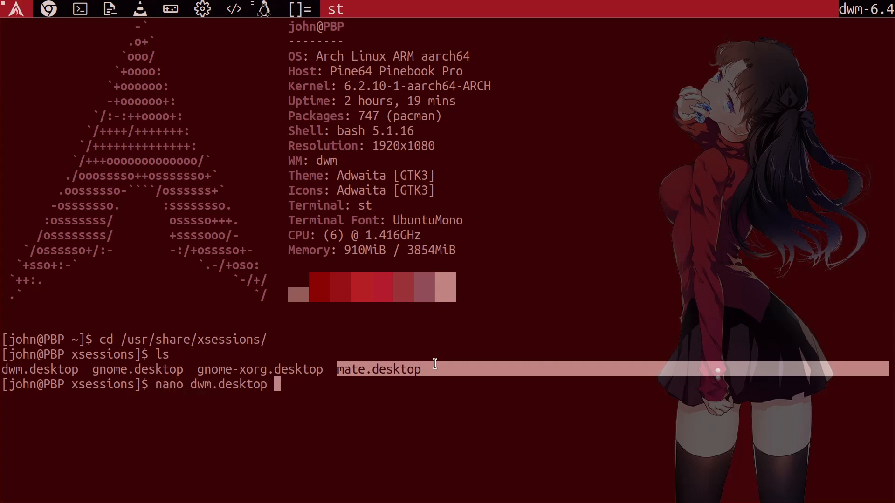
pyautogui.press('Return')
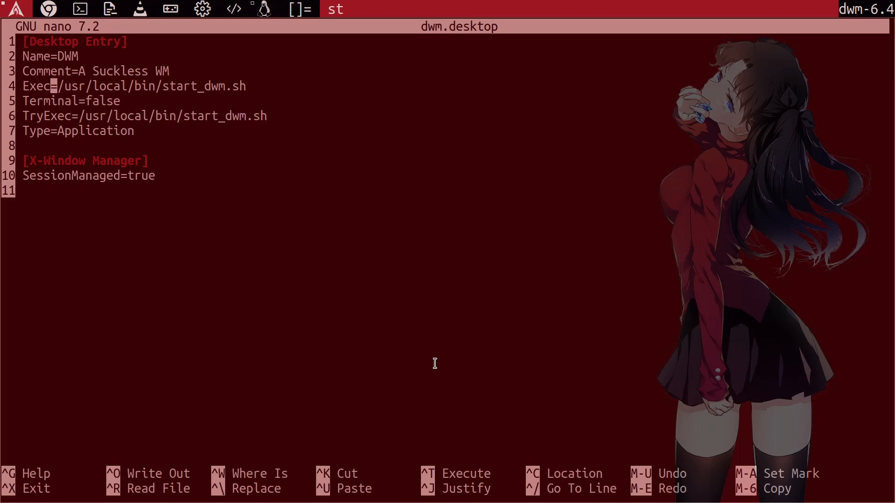
pyautogui.moveTo(749, 13)
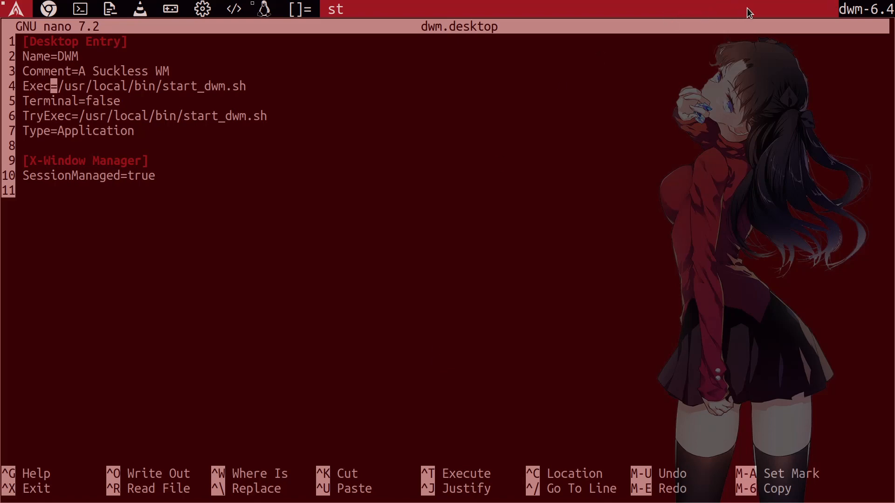
pyautogui.moveTo(648, 111)
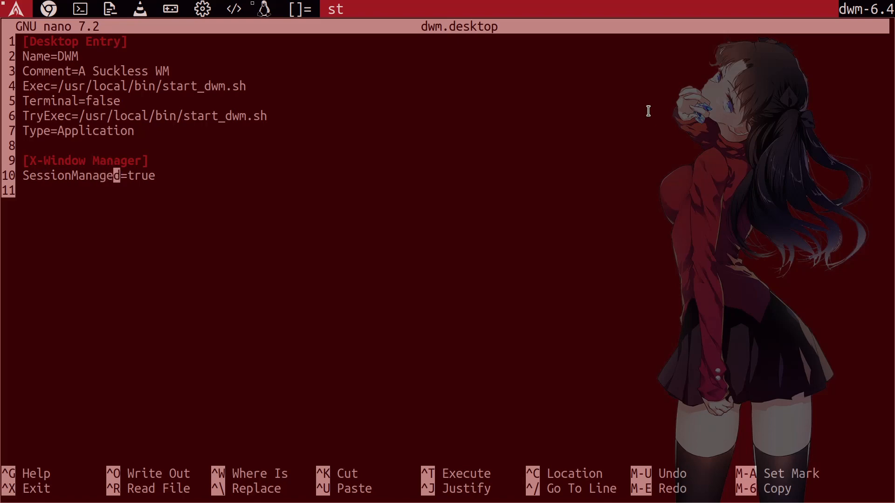
pyautogui.moveTo(136, 175)
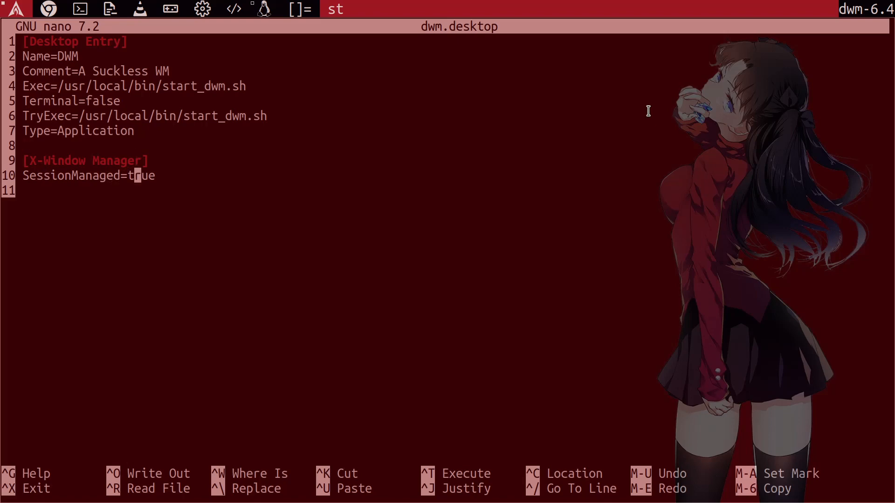